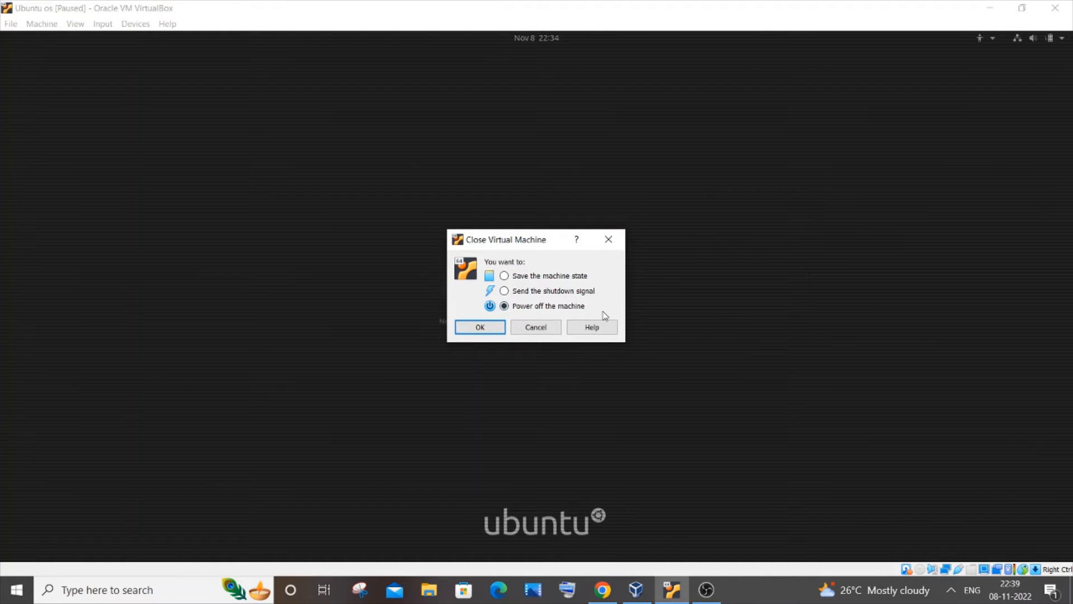
Step: Confirm 'Power off the machine' so the paused Ubuntu os VM shuts down
left_click(479, 326)
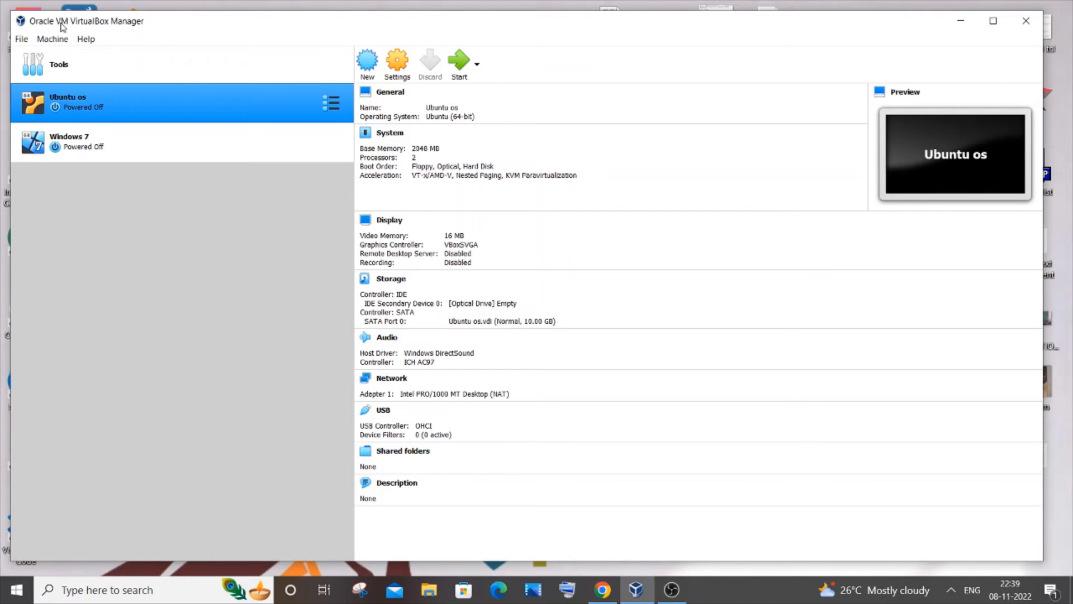
mouse_move(116, 42)
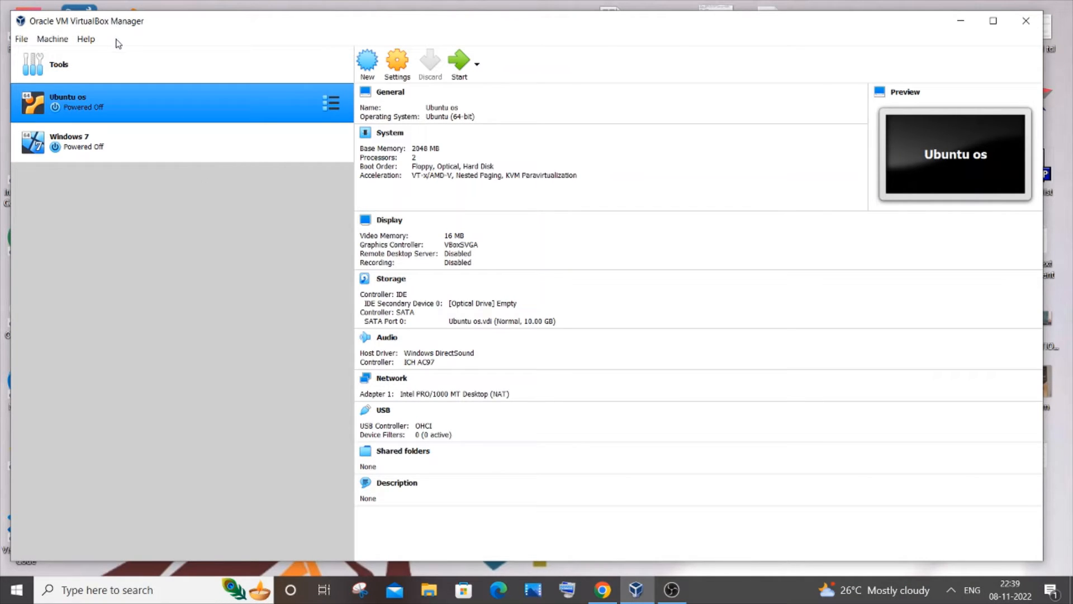
mouse_move(163, 103)
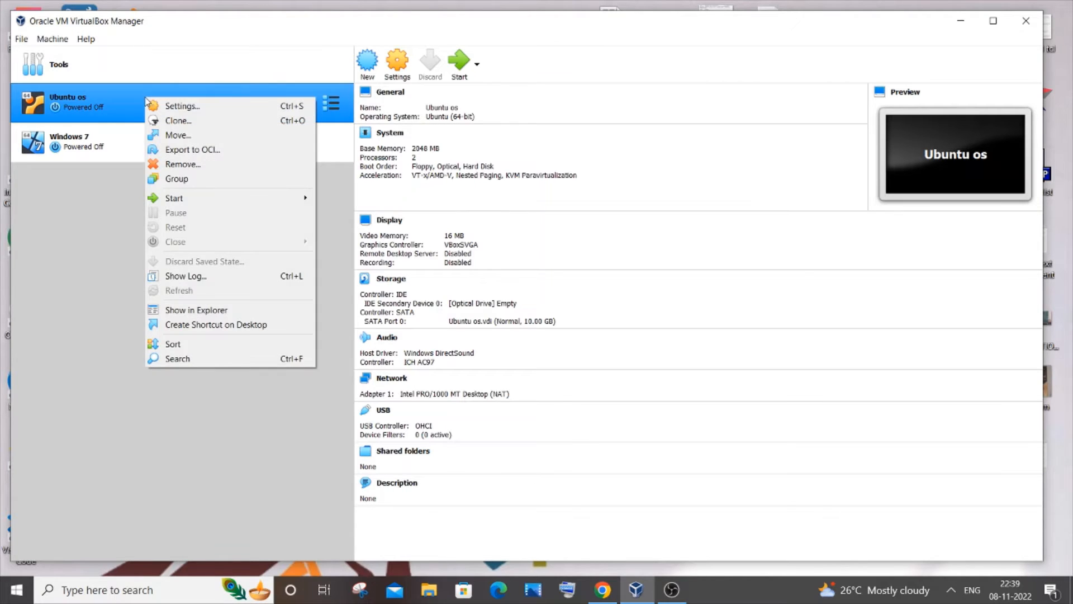
mouse_move(182, 105)
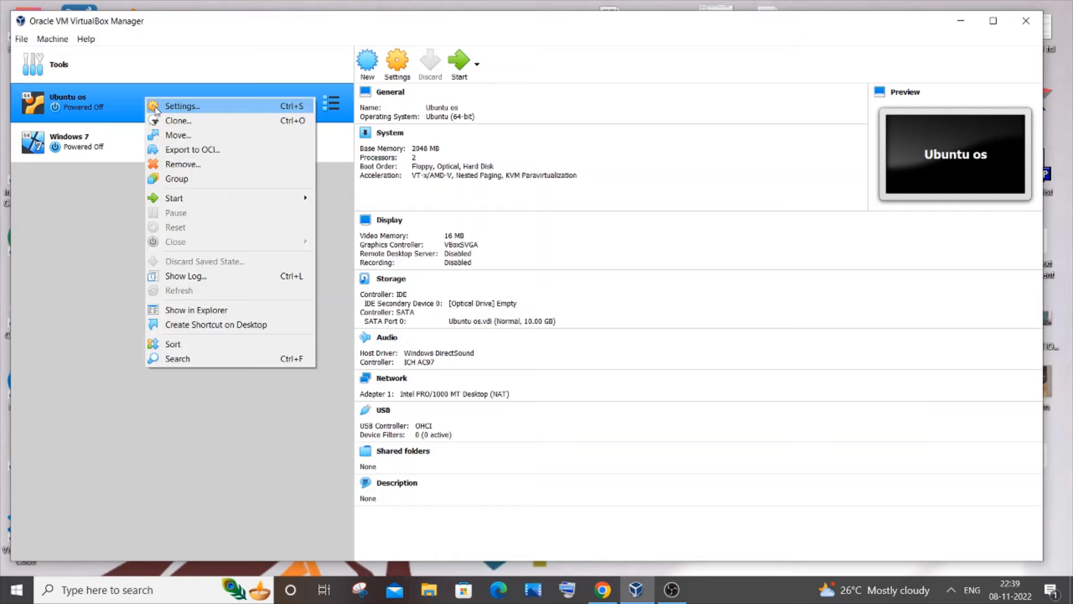
Step: Bring up the Ubuntu os machine's Settings window and position it near screen centre
left_click(183, 106)
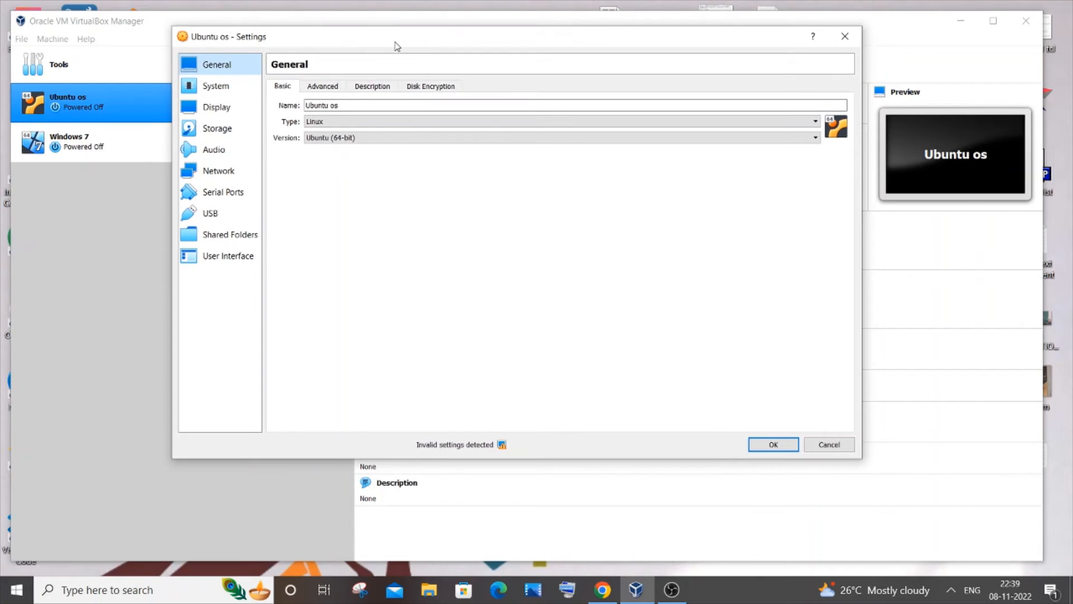
left_click_drag(394, 36, 421, 68)
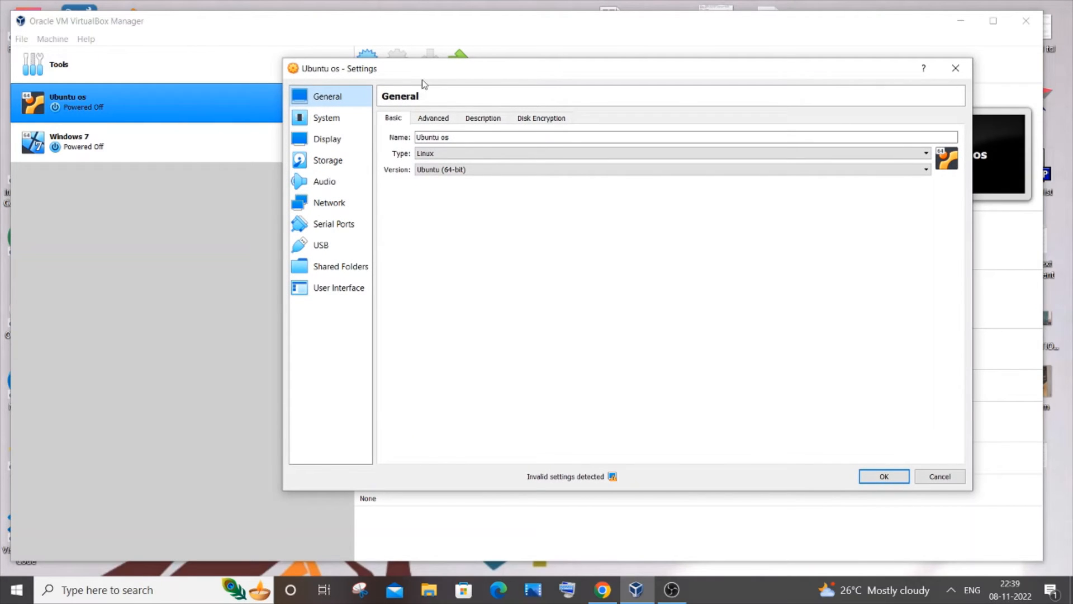
Step: Set Display video memory from 16 MB to 60 MB, save, and start the Ubuntu os VM
left_click(326, 139)
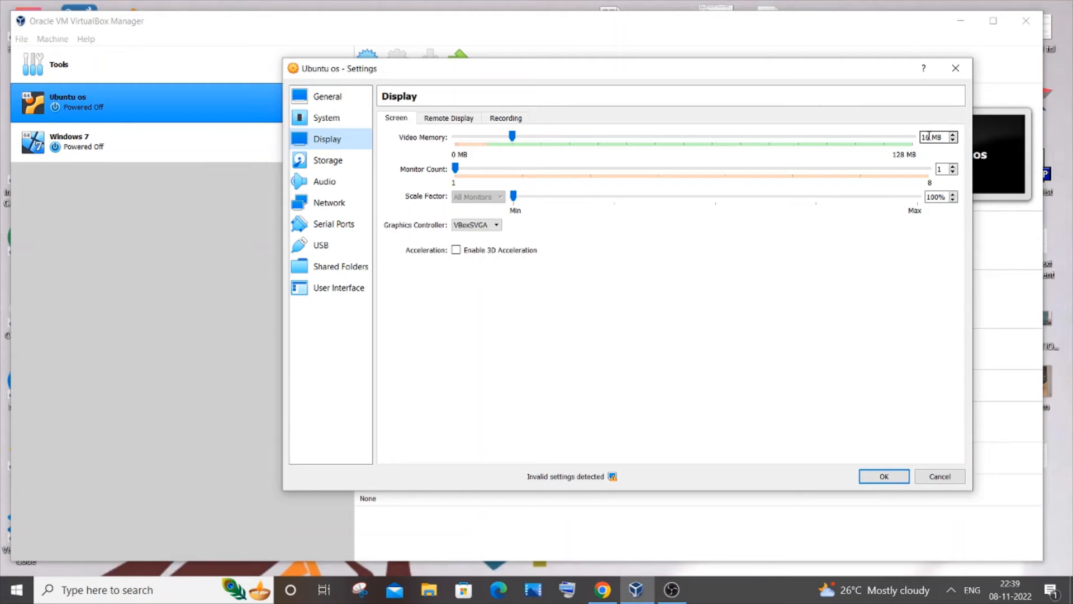
left_click_drag(512, 135, 594, 136)
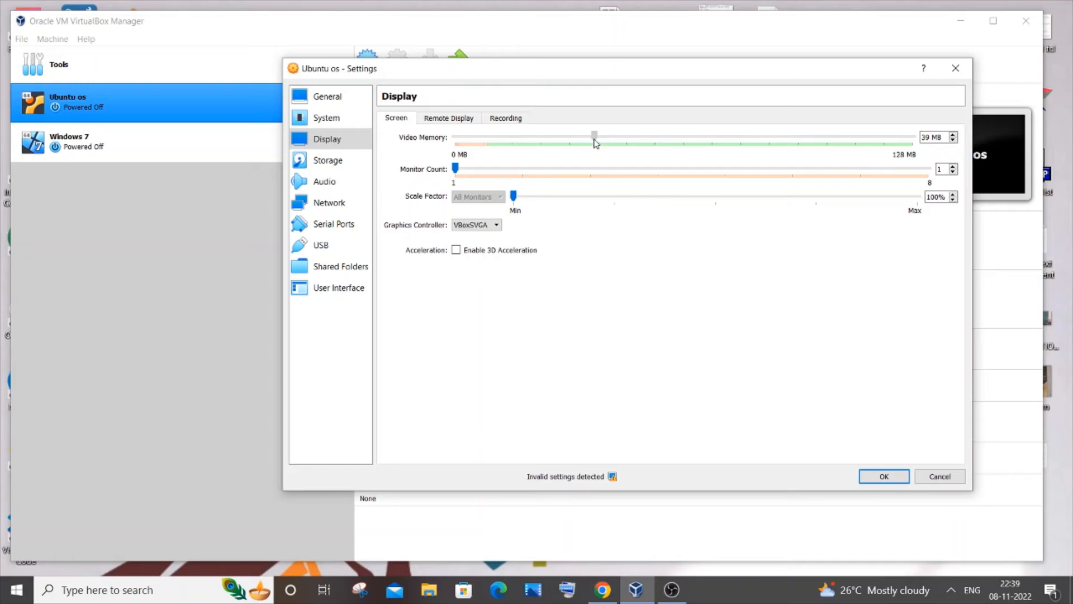
left_click_drag(594, 135, 669, 135)
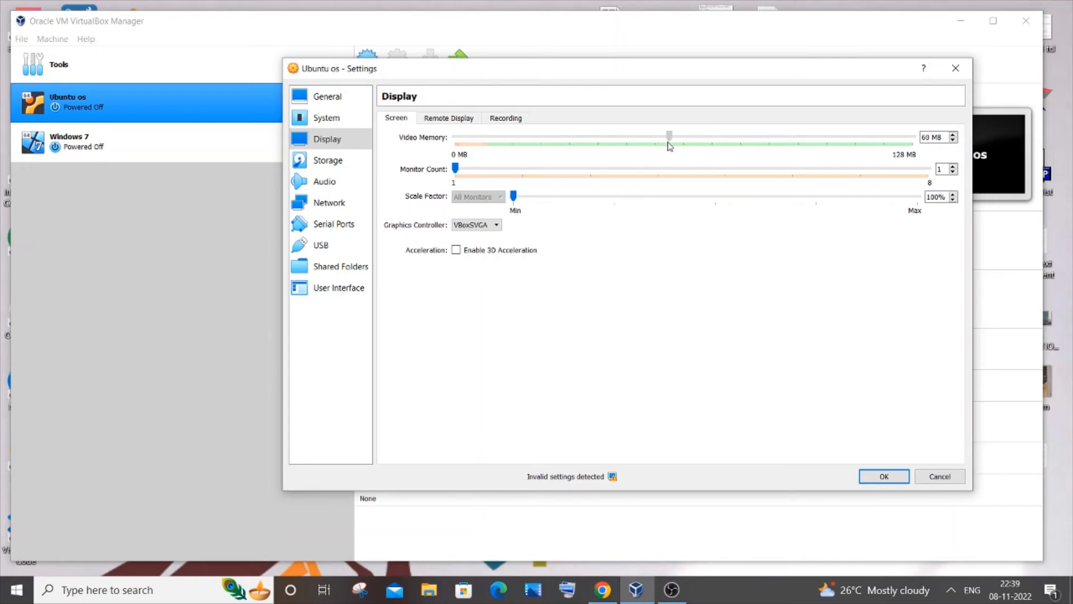
mouse_move(670, 137)
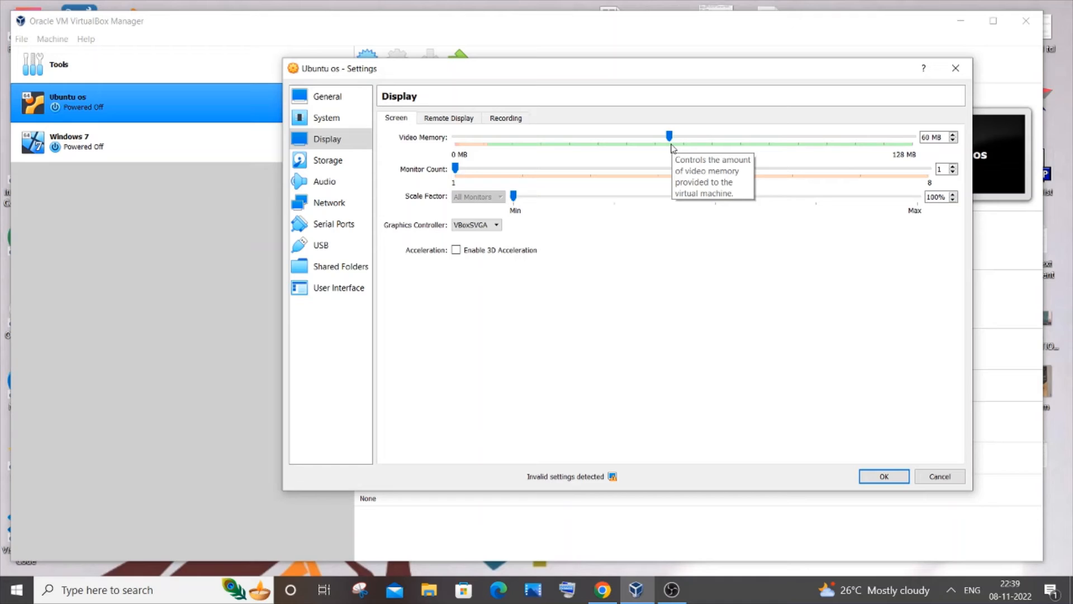
mouse_move(699, 146)
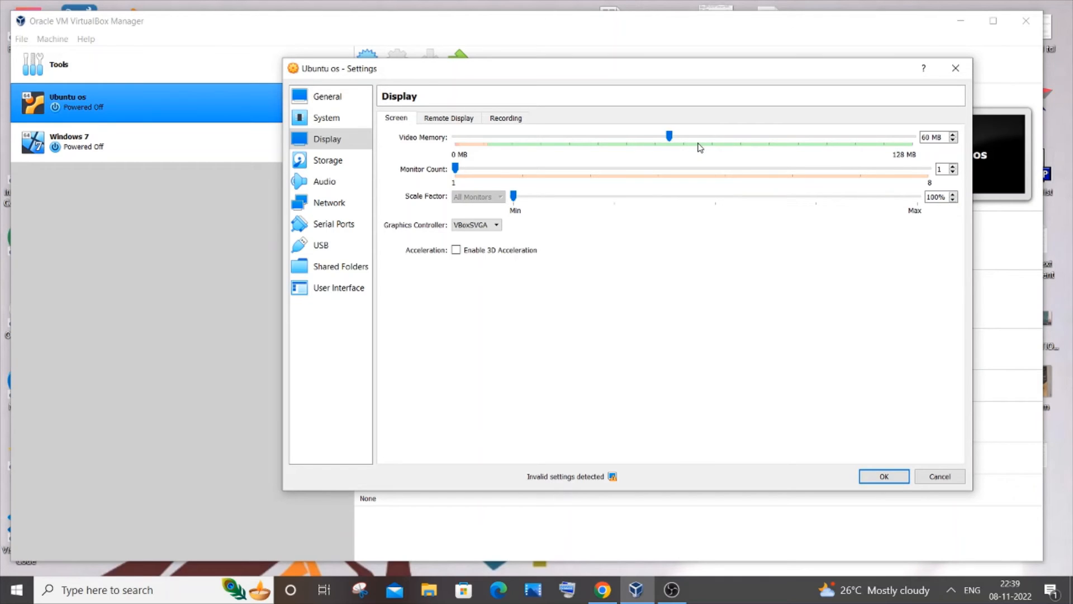
mouse_move(698, 144)
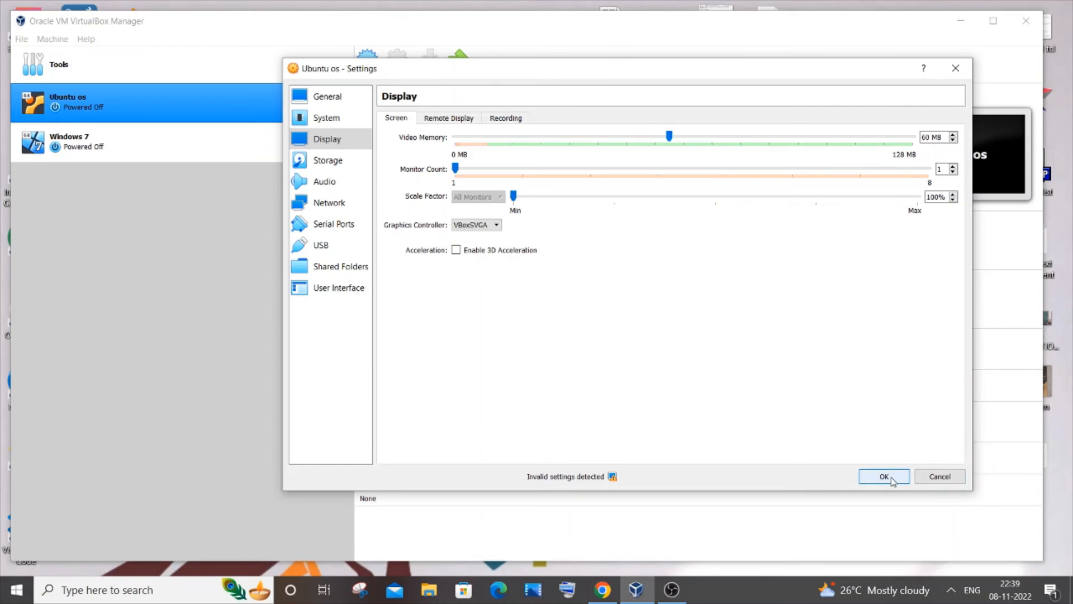
left_click(883, 476)
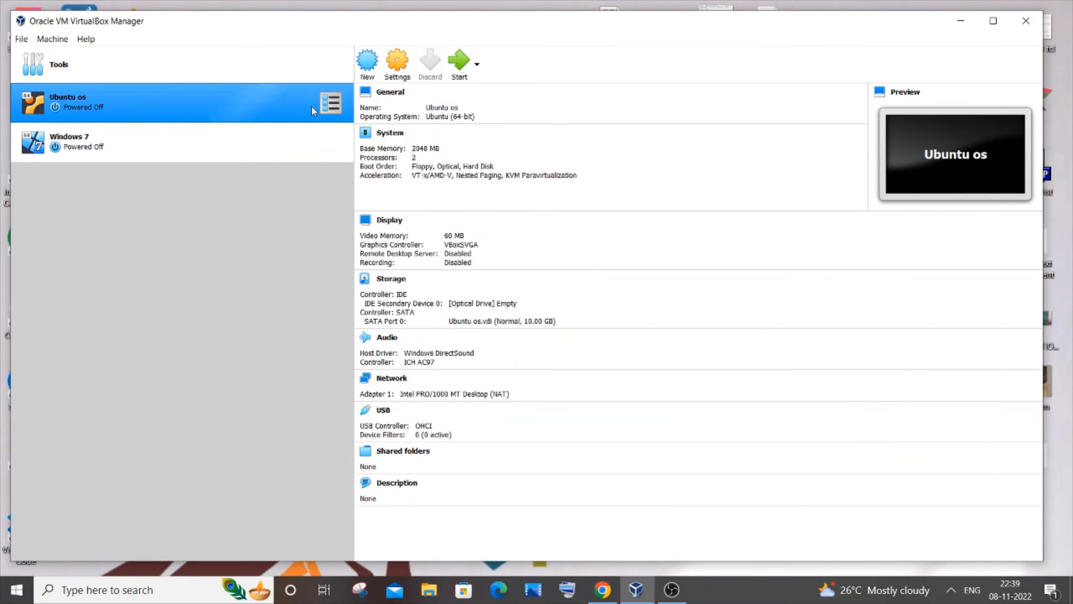
mouse_move(460, 65)
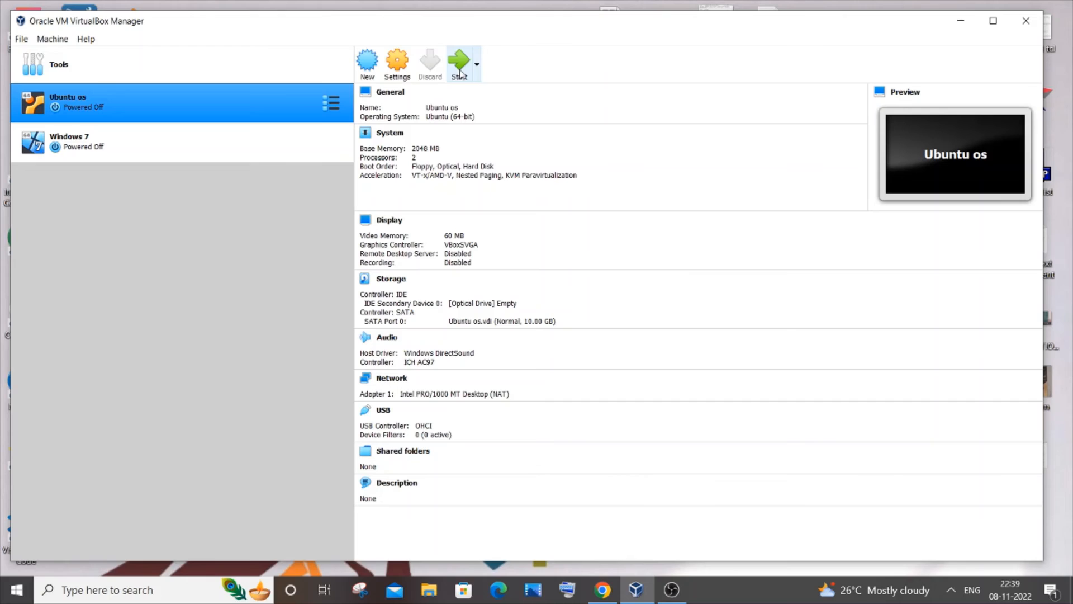
left_click(458, 62)
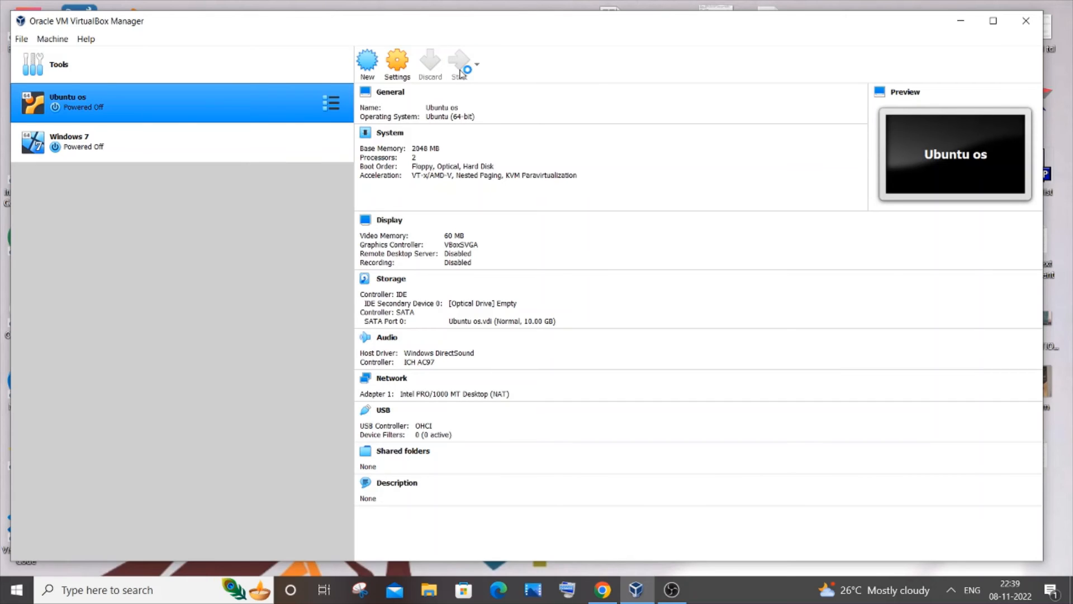
Step: Maximize the Ubuntu os [Running] window so the login screen fills the screen
left_click(458, 64)
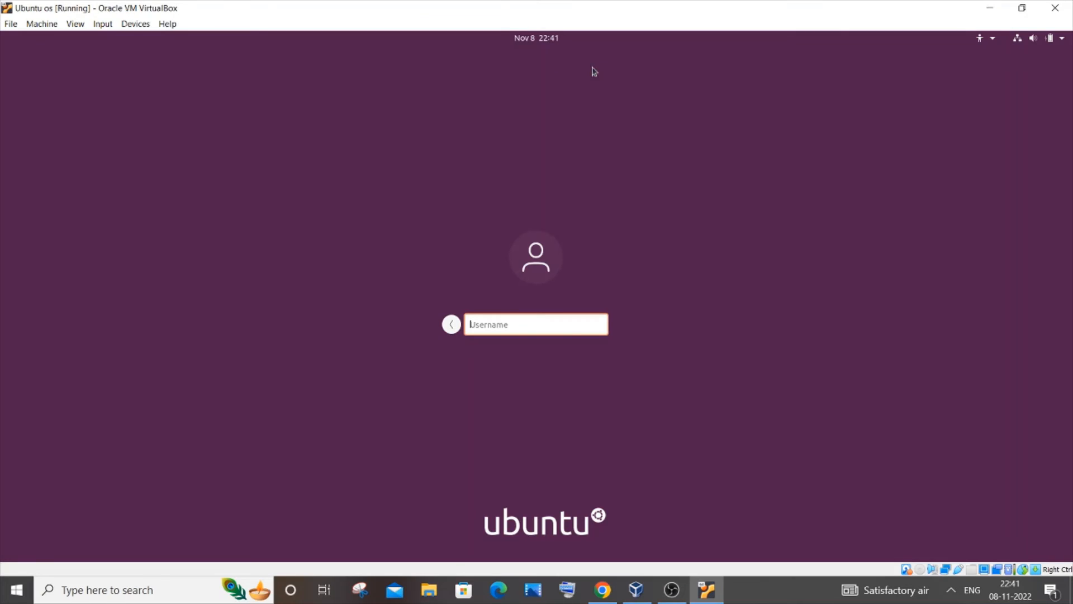
mouse_move(566, 211)
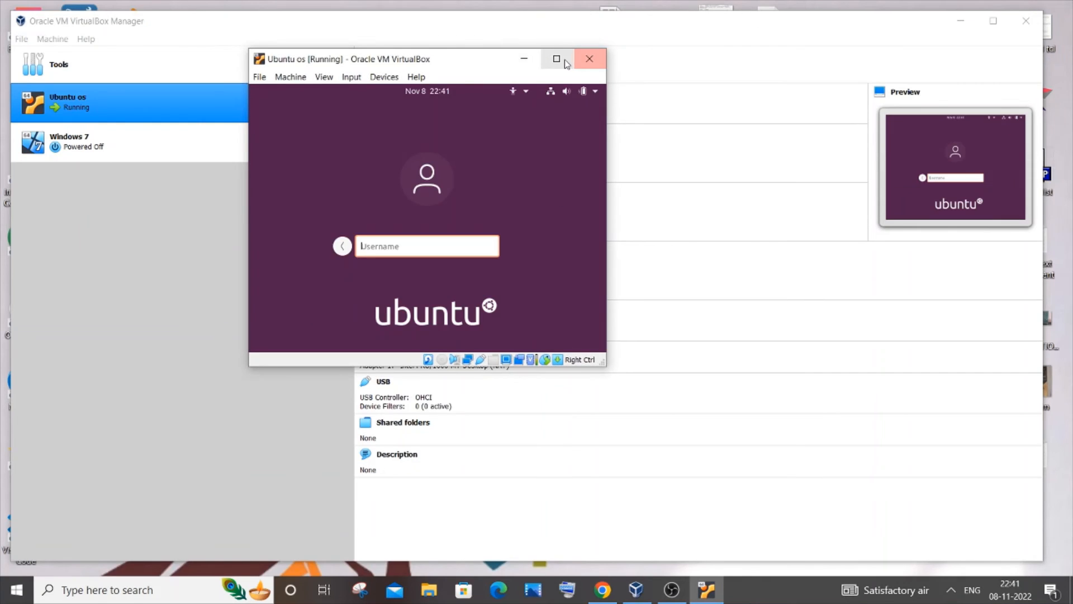
left_click(557, 59)
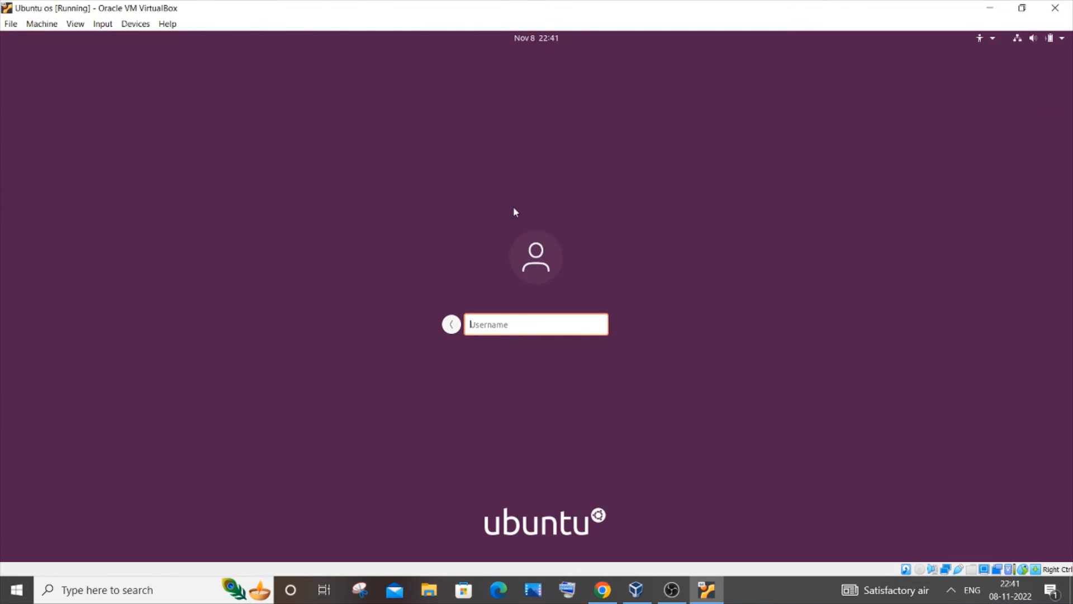
mouse_move(910, 49)
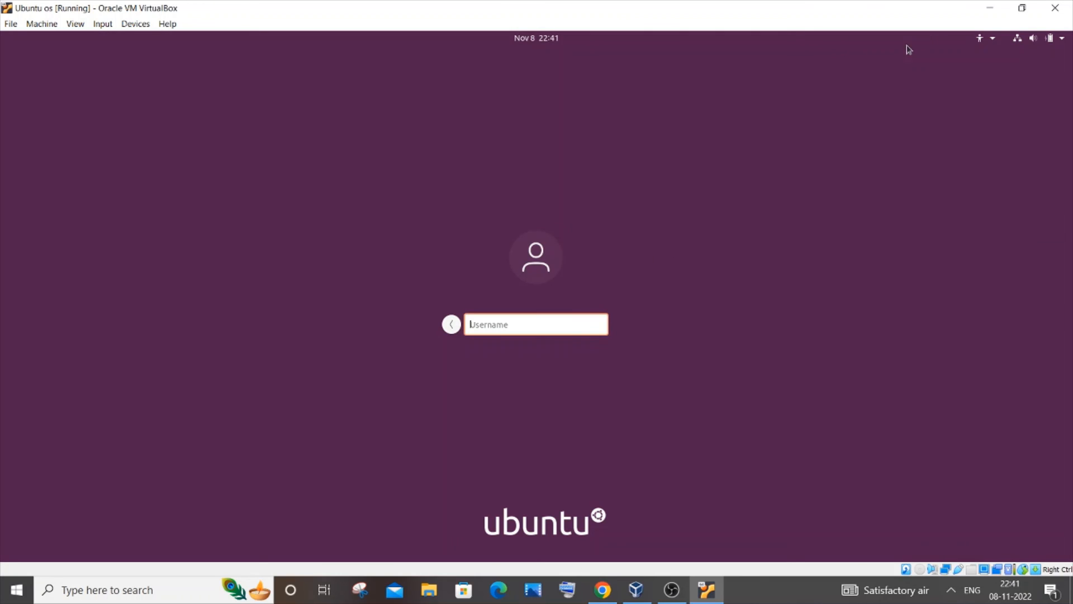
mouse_move(612, 127)
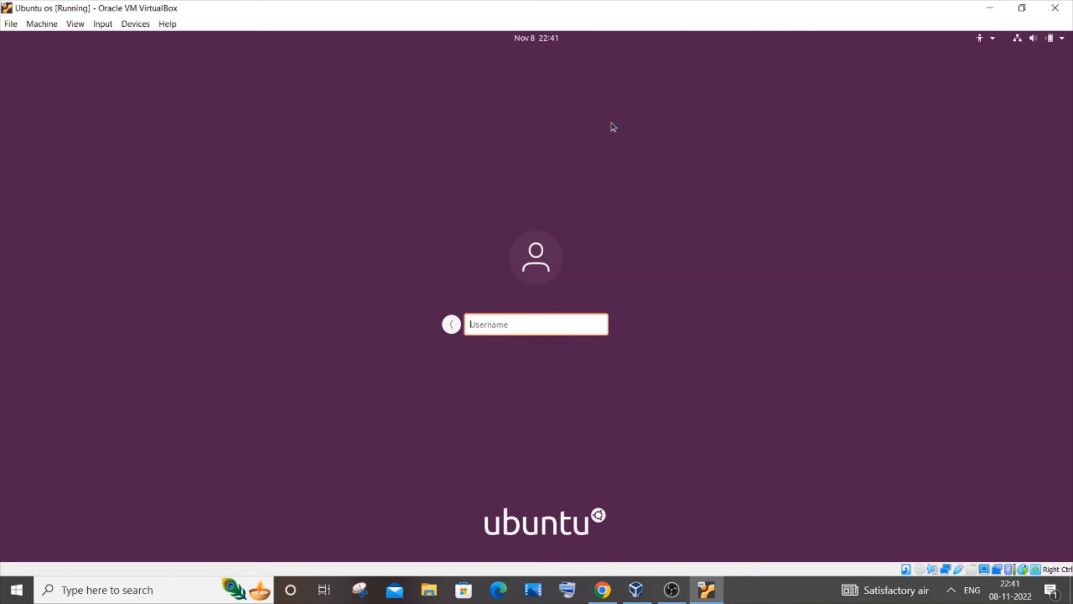